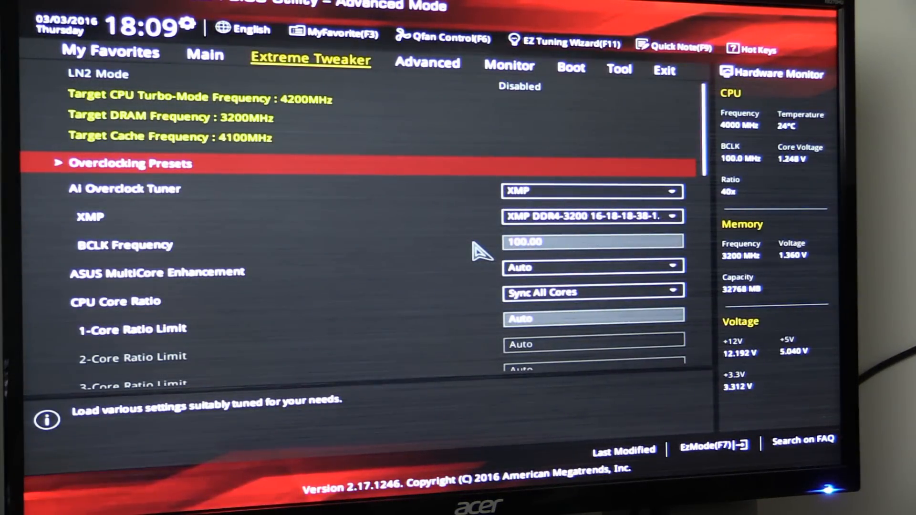
Review the ASUS BIOS Advanced and Boot tabs, scrolling through the boot options
click(427, 62)
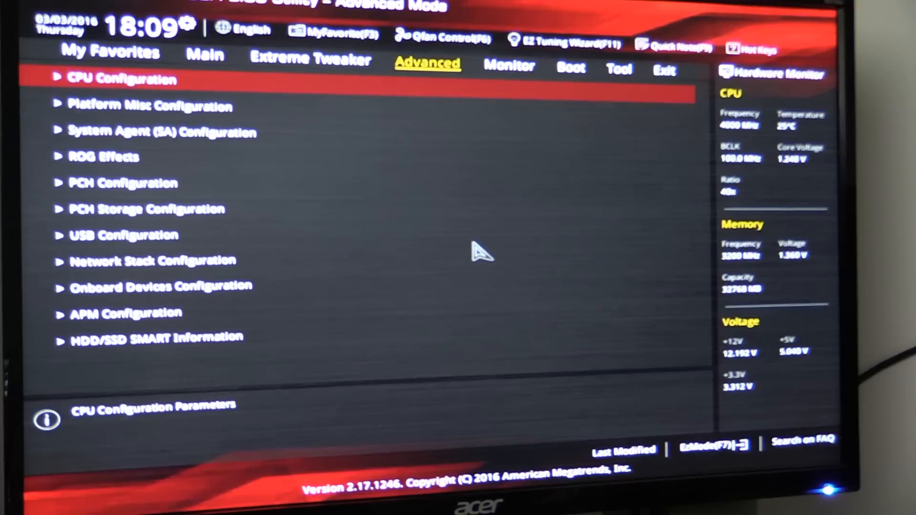
click(570, 66)
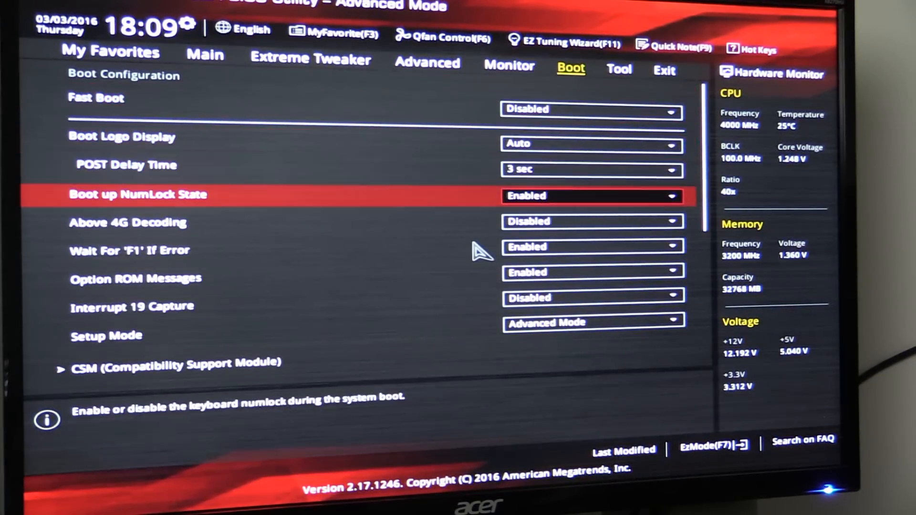
scroll(down, 3)
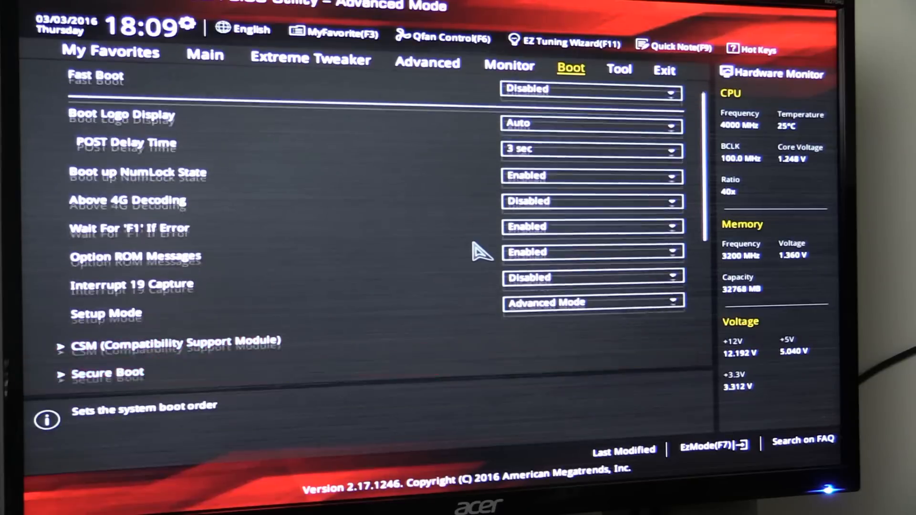
scroll(down, 3)
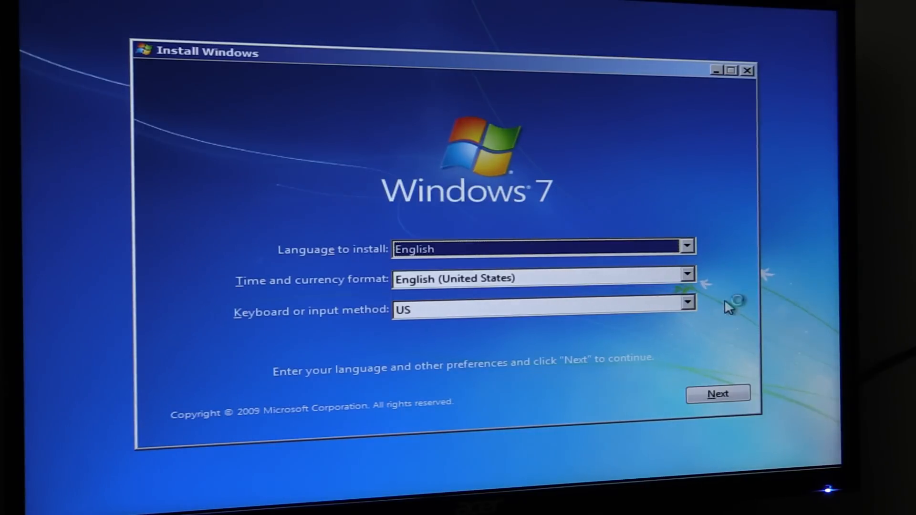
Keep the default language settings and start the Windows 7 installation
click(718, 393)
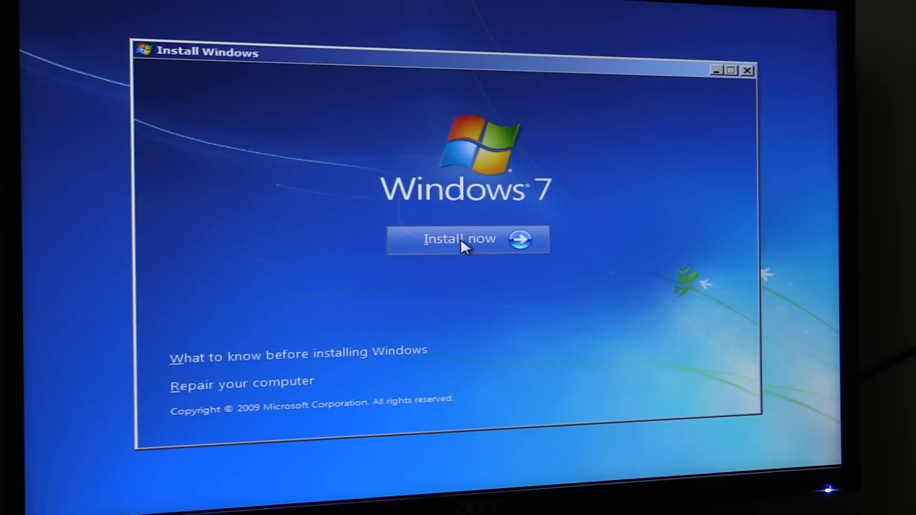
mouse_move(150, 32)
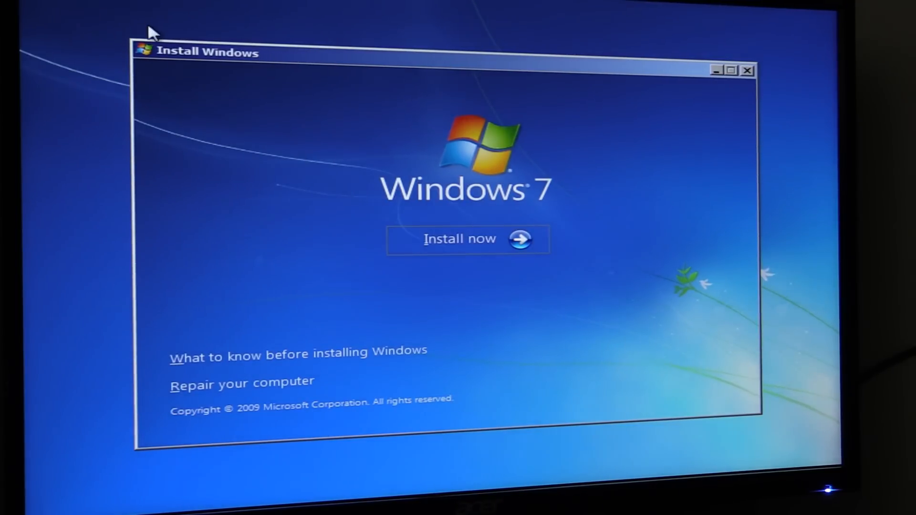
mouse_move(65, 162)
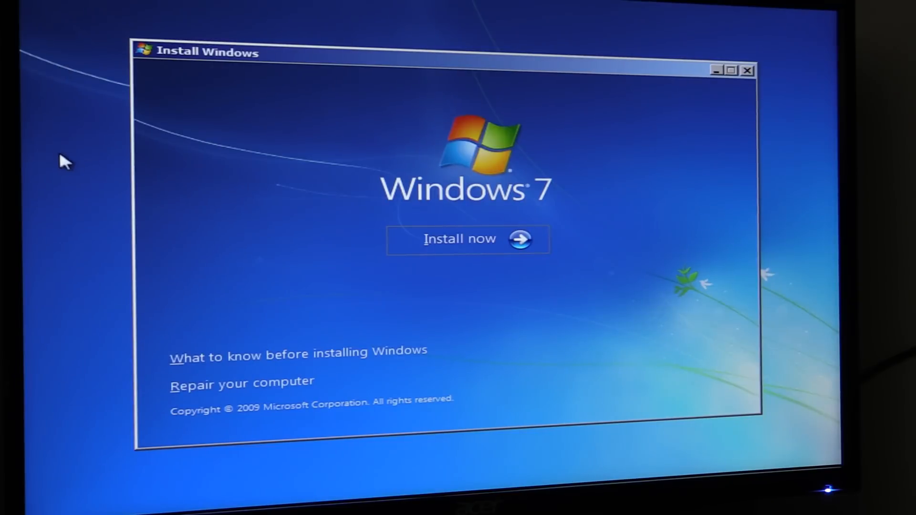
mouse_move(104, 160)
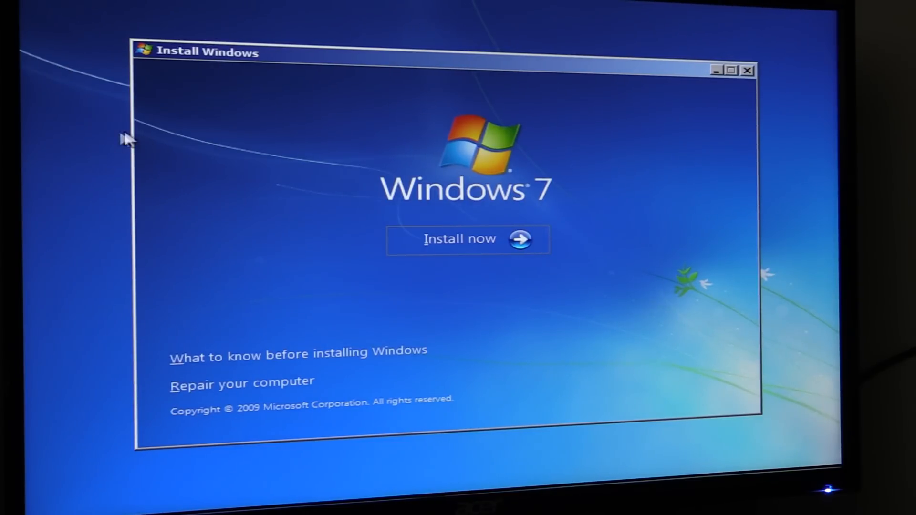
mouse_move(473, 245)
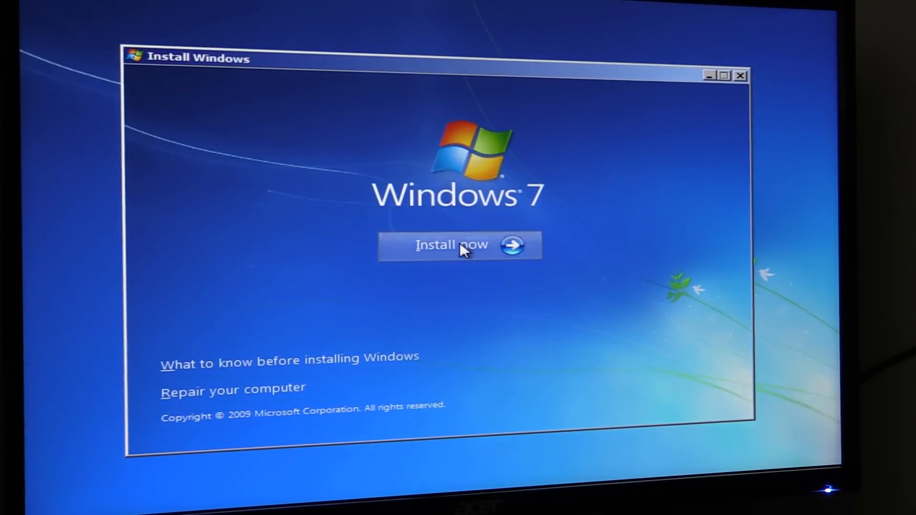
click(451, 245)
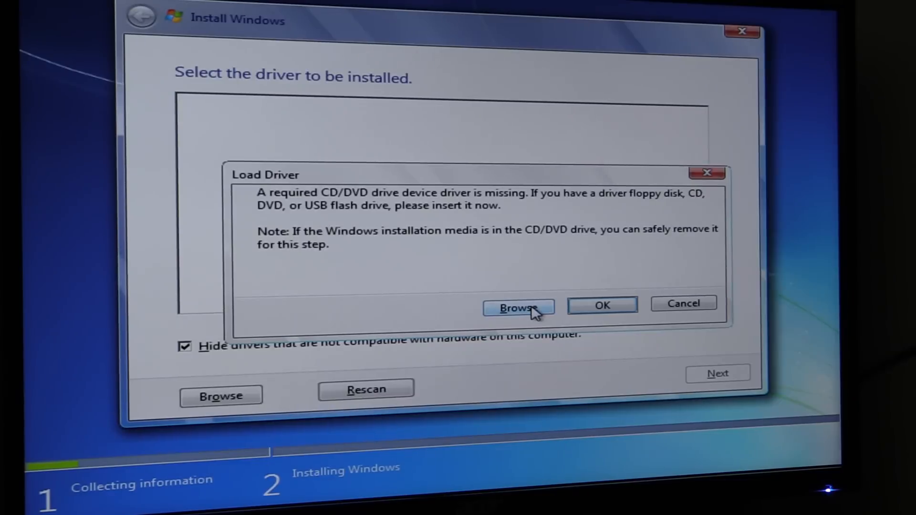
Browse the Boot (X:) drive's Program Files and sources folders for a driver, then cancel
click(518, 308)
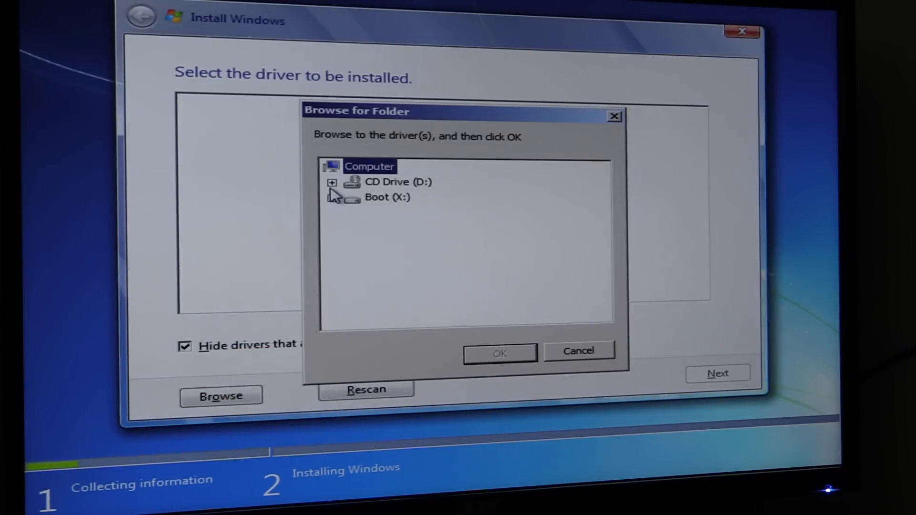
click(332, 181)
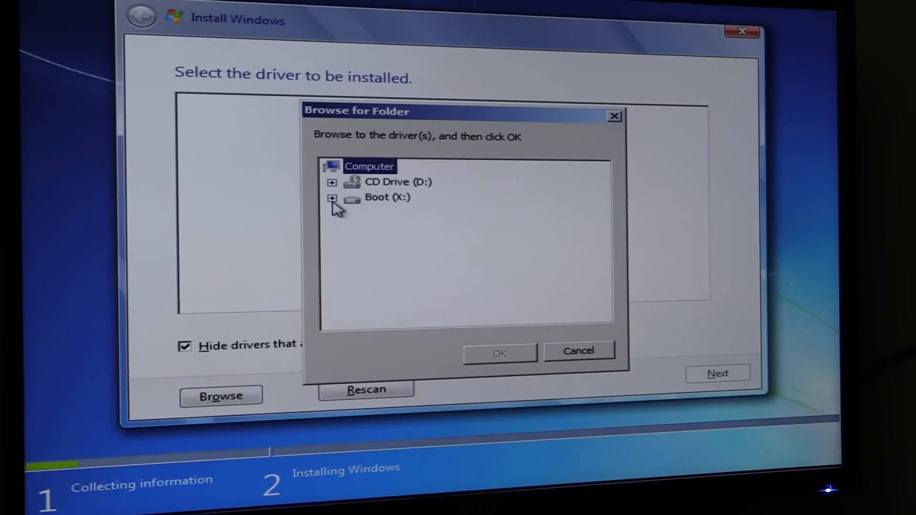
click(332, 198)
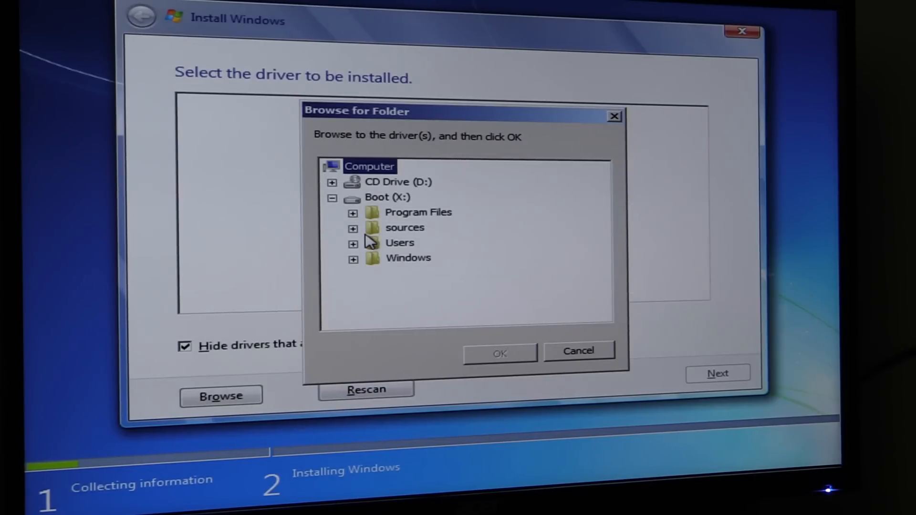
click(352, 212)
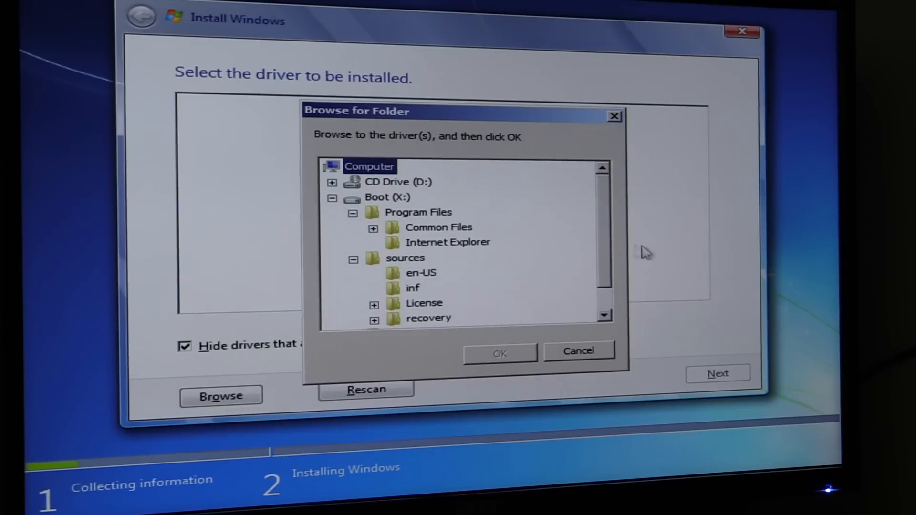
scroll(down, 3)
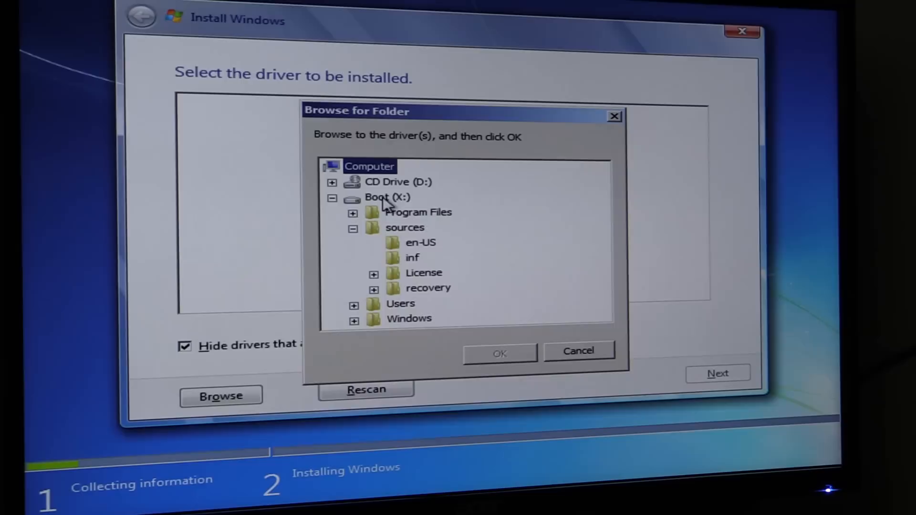
click(578, 351)
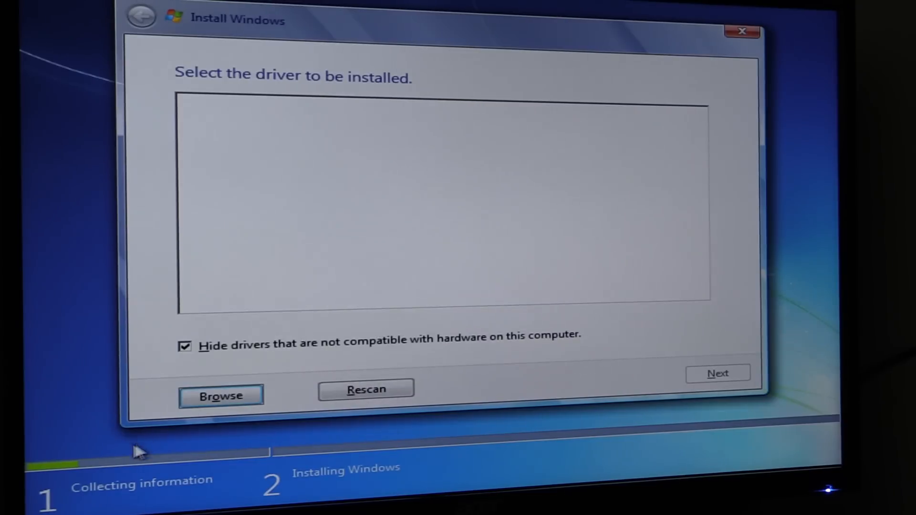
Uncheck 'Hide drivers that are not compatible', browse again, and collapse Boot (X:)
click(184, 346)
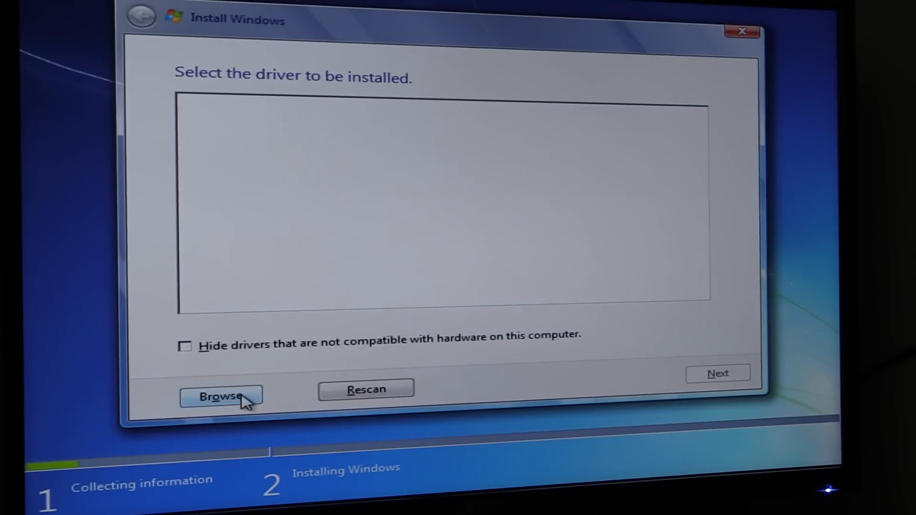
click(221, 396)
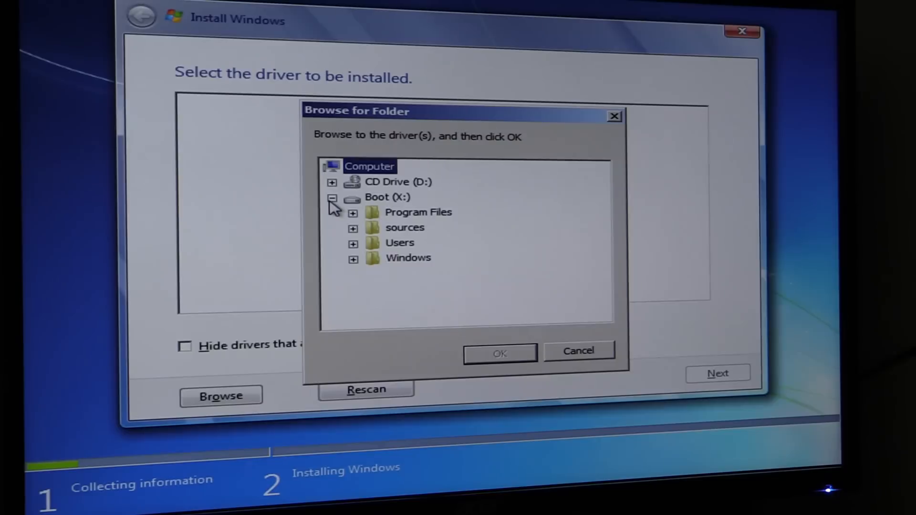
click(331, 198)
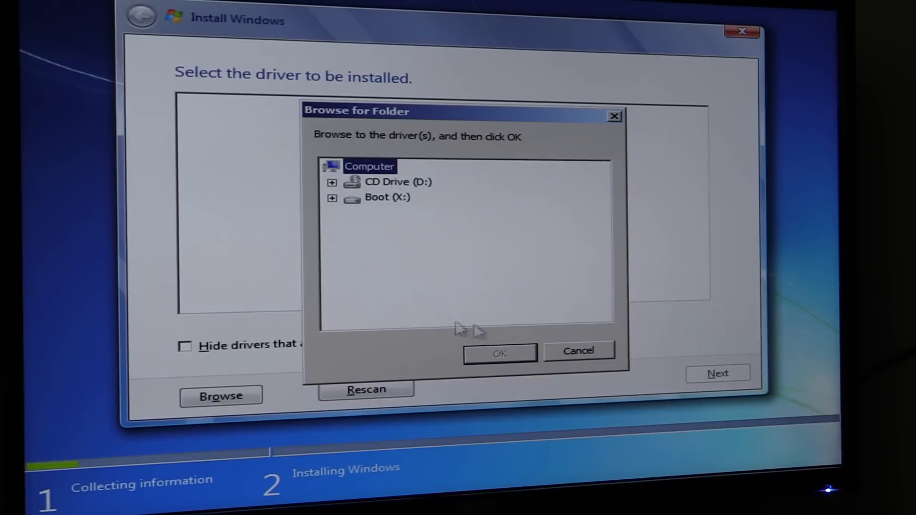
mouse_move(430, 248)
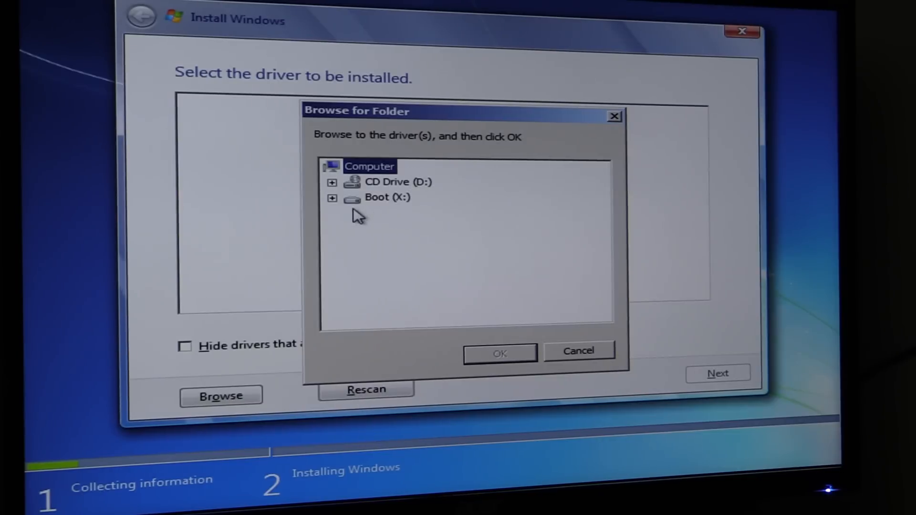
mouse_move(599, 342)
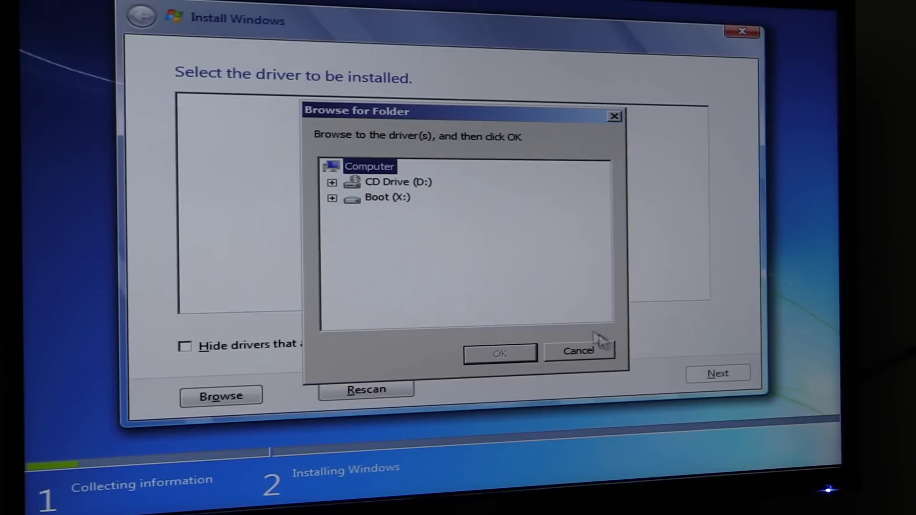
click(578, 350)
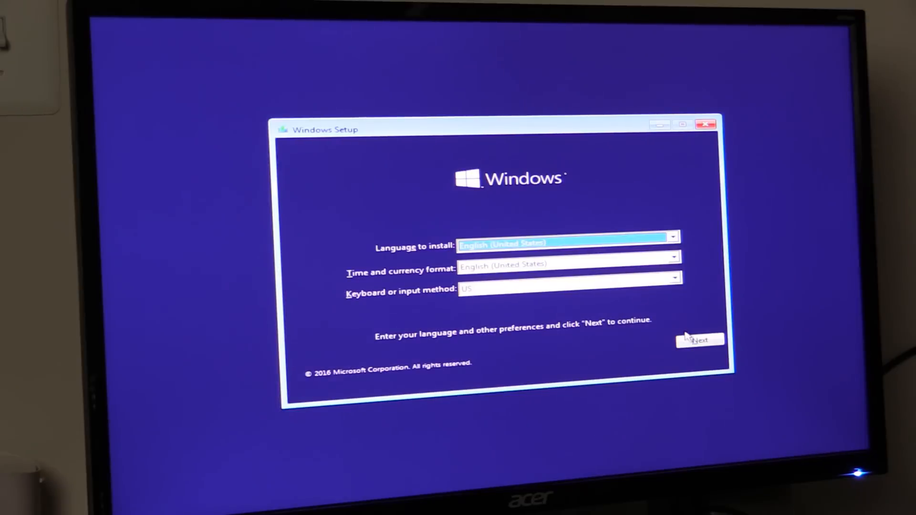
Accept the default language, start the Windows 10 install, and skip the product key
click(700, 340)
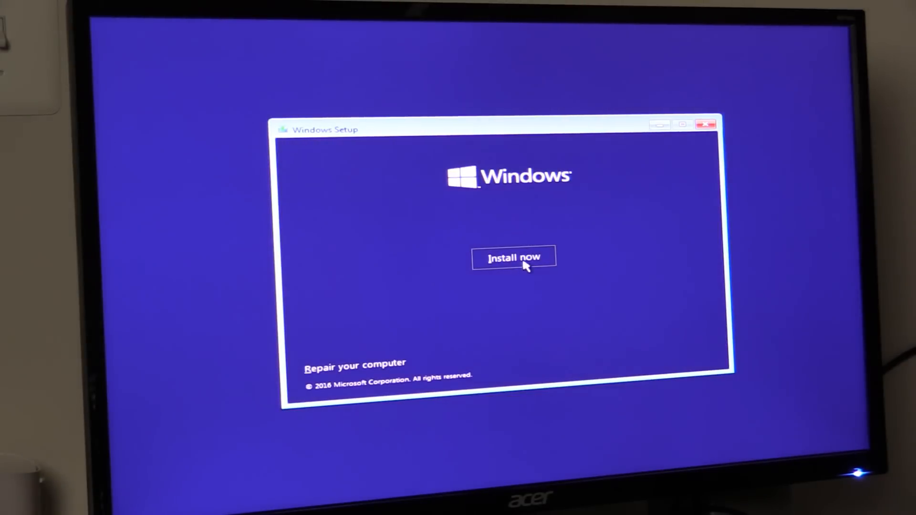
click(514, 257)
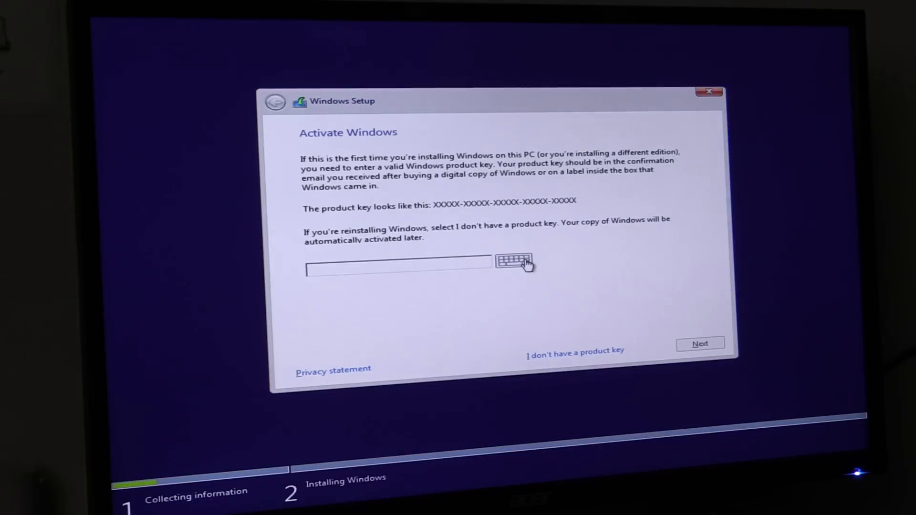
click(398, 269)
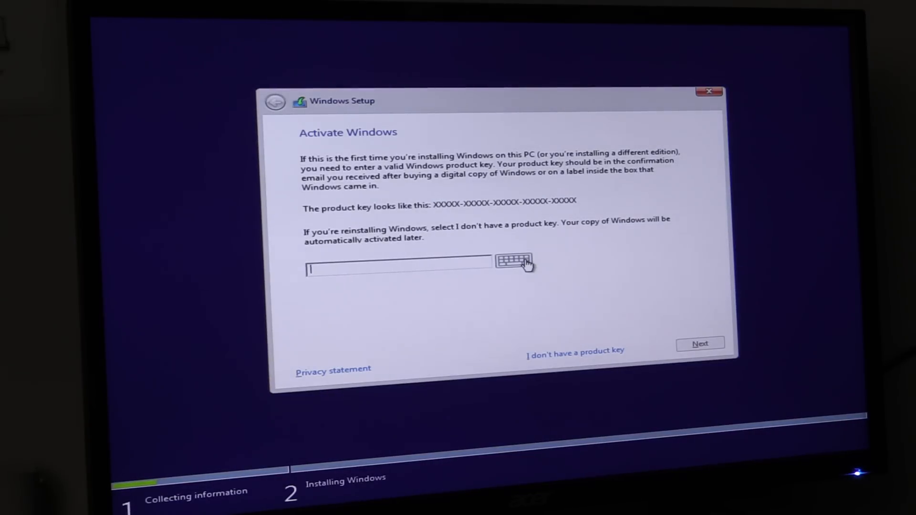
click(573, 351)
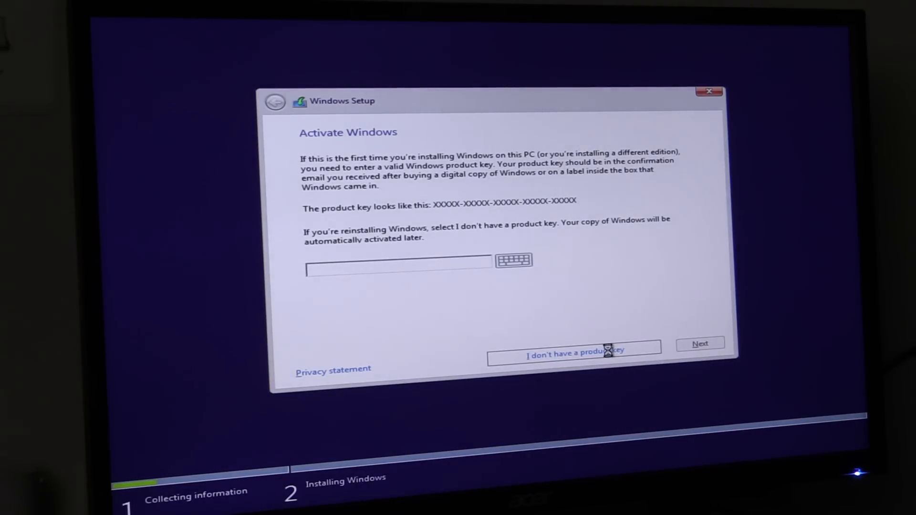
click(573, 354)
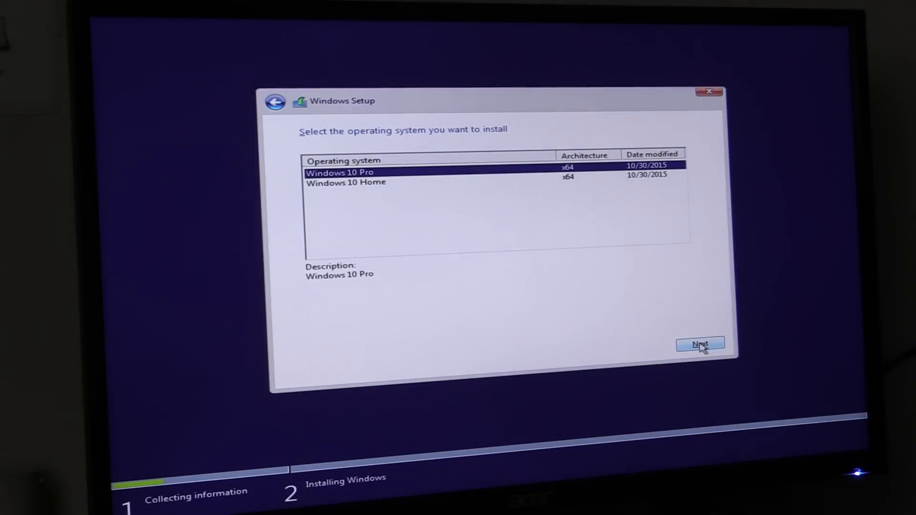
Choose Windows 10 Pro, accept the license, pick Custom installation, then close setup
click(701, 343)
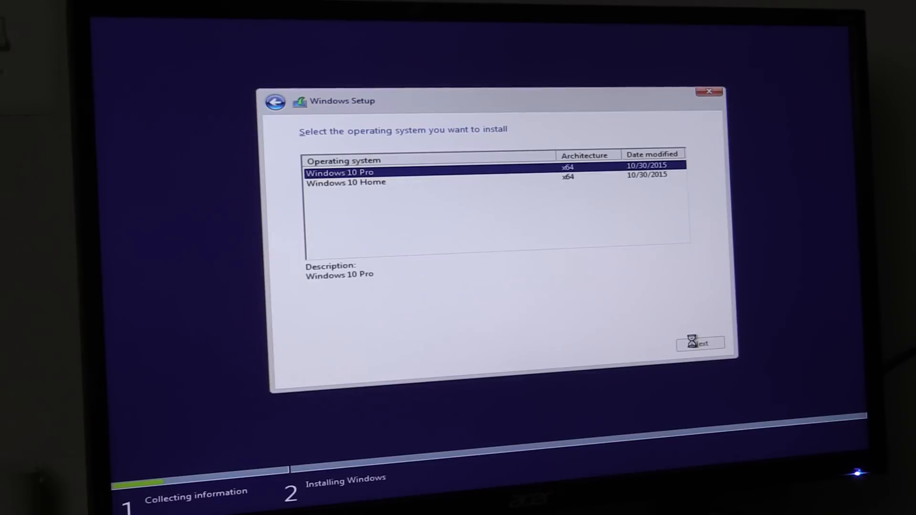
click(699, 343)
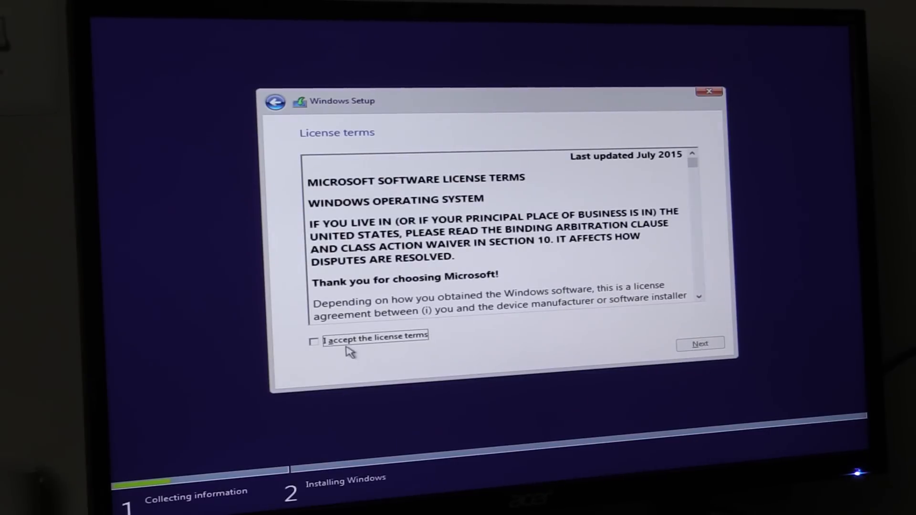
click(315, 341)
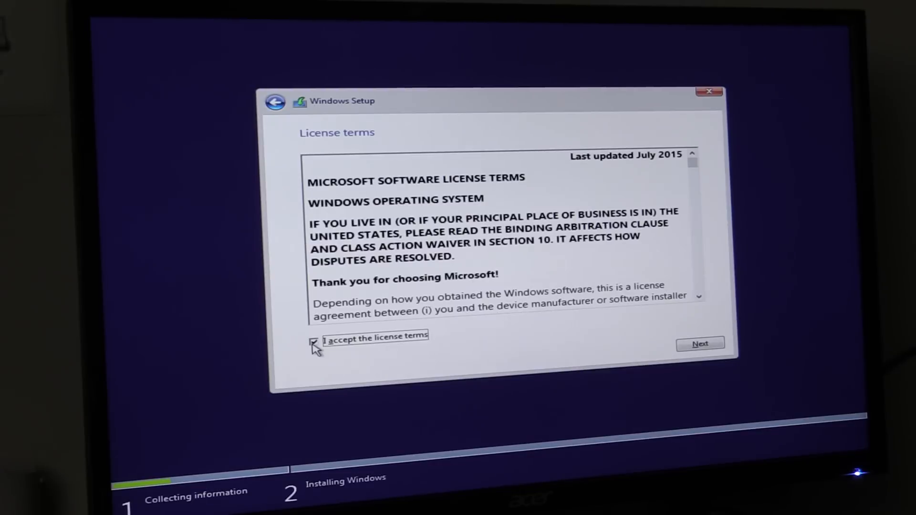
click(700, 344)
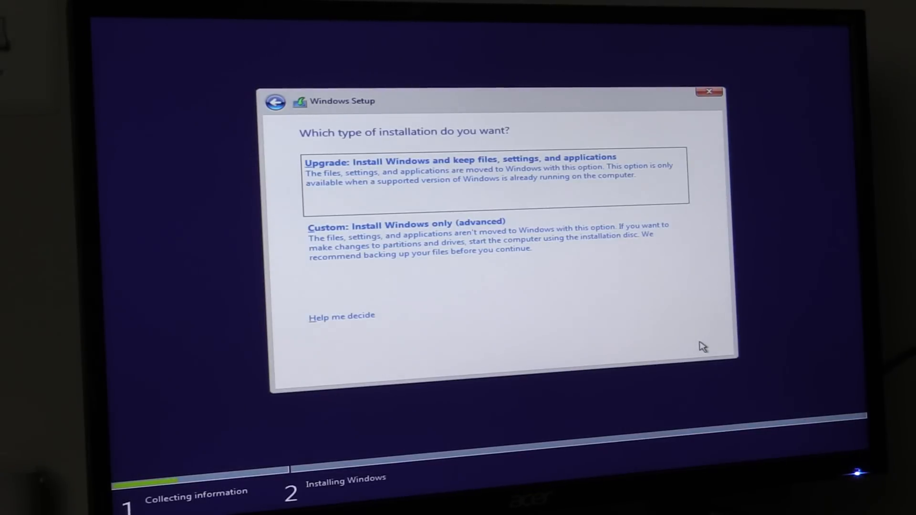
click(406, 223)
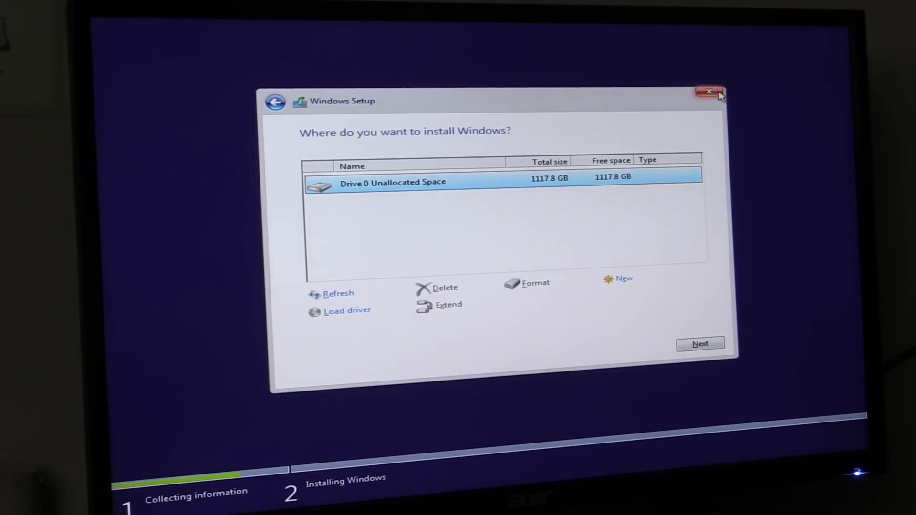
mouse_move(714, 95)
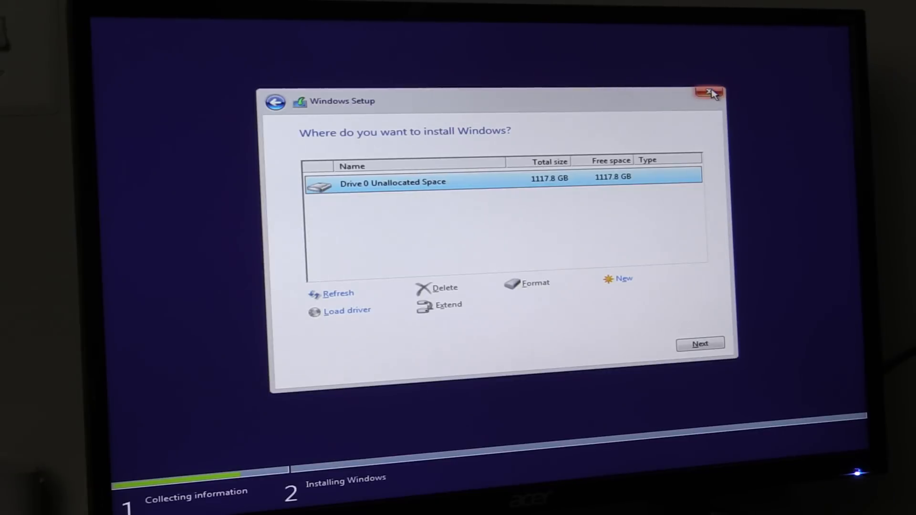
click(709, 94)
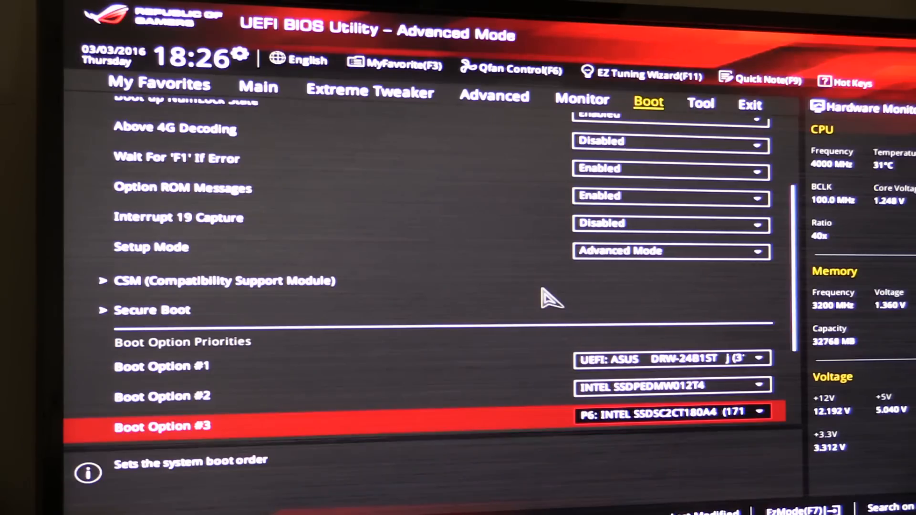
Confirm Save & reset in the BIOS to restart into the Windows 7 DVD
click(672, 414)
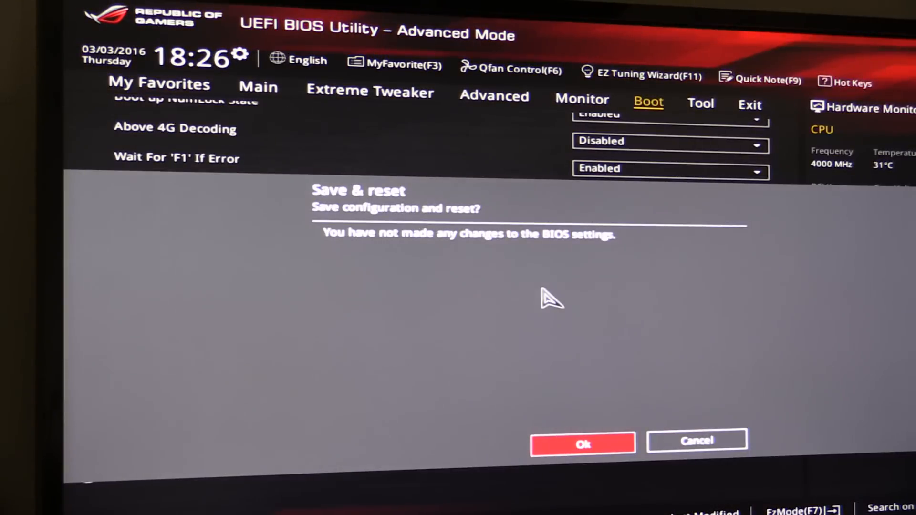
click(582, 444)
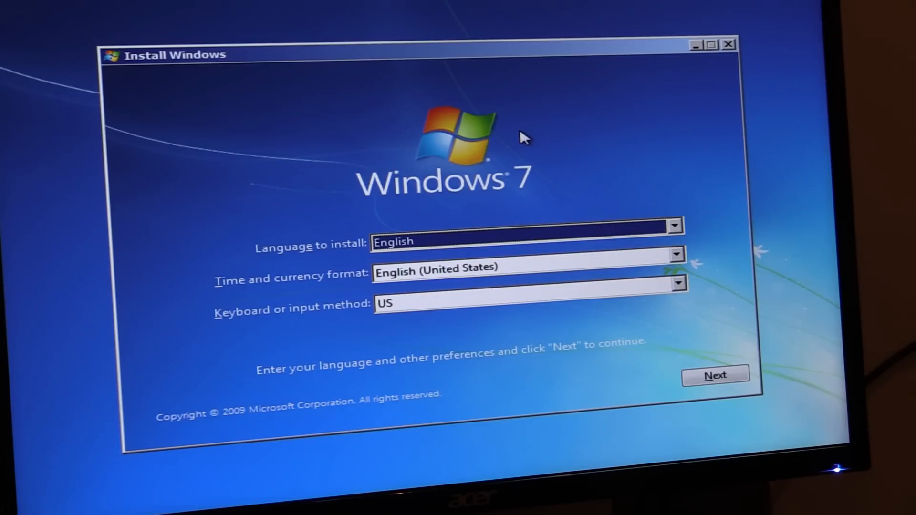
mouse_move(670, 397)
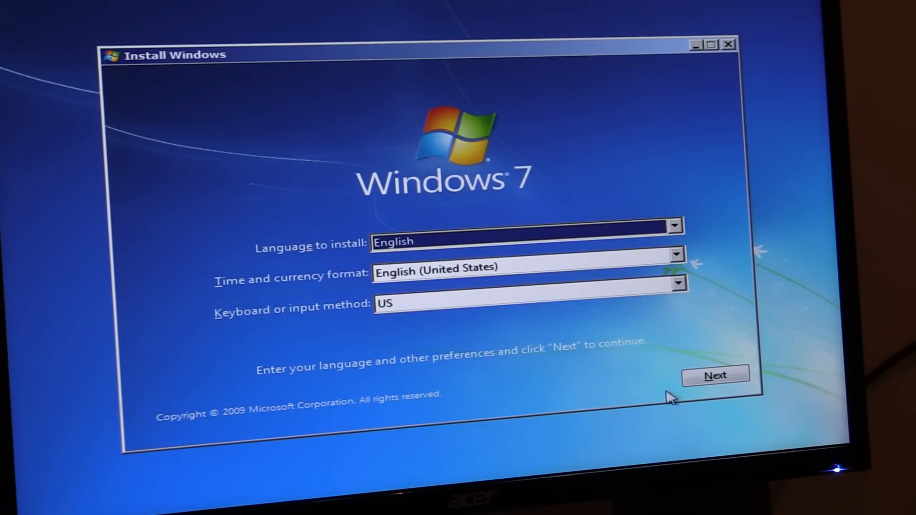
Keep the English language settings and choose Install now in Windows 7 Setup
click(715, 375)
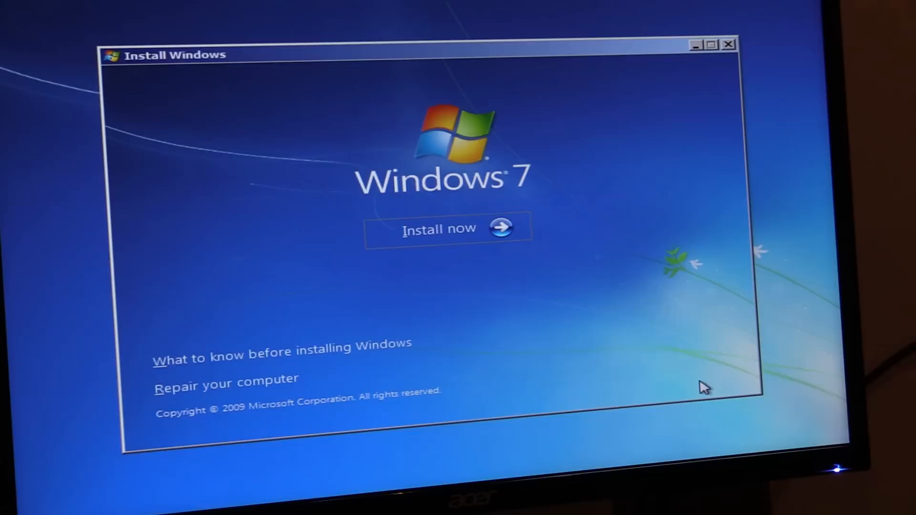
click(439, 229)
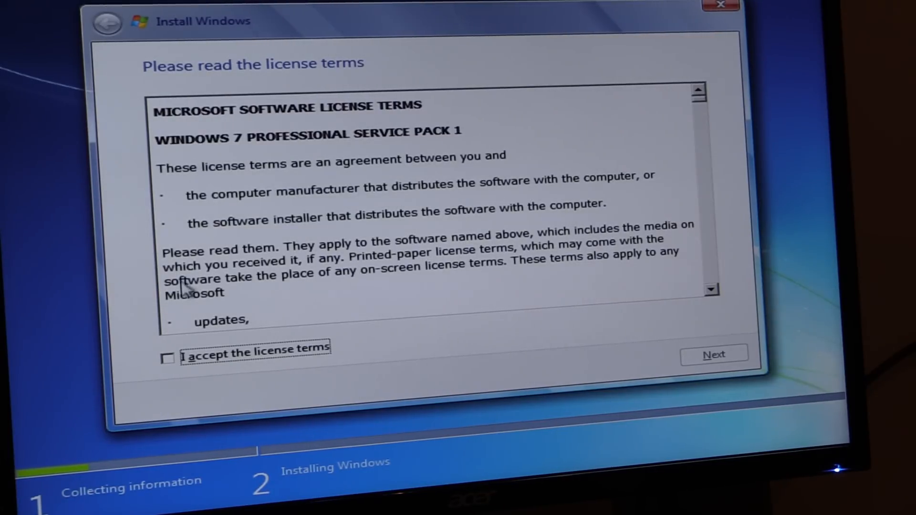
Accept the Windows 7 Professional SP1 license, choose Custom (advanced), and start Load Driver
click(167, 359)
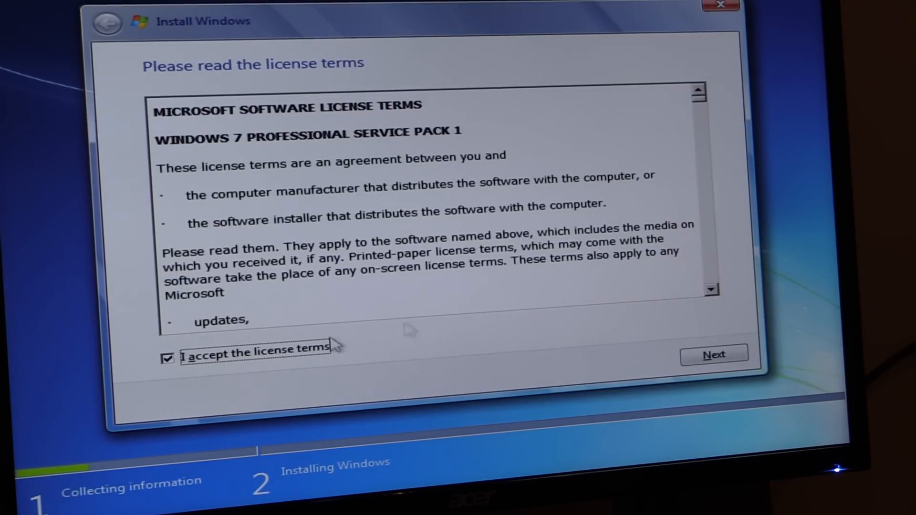
mouse_move(659, 322)
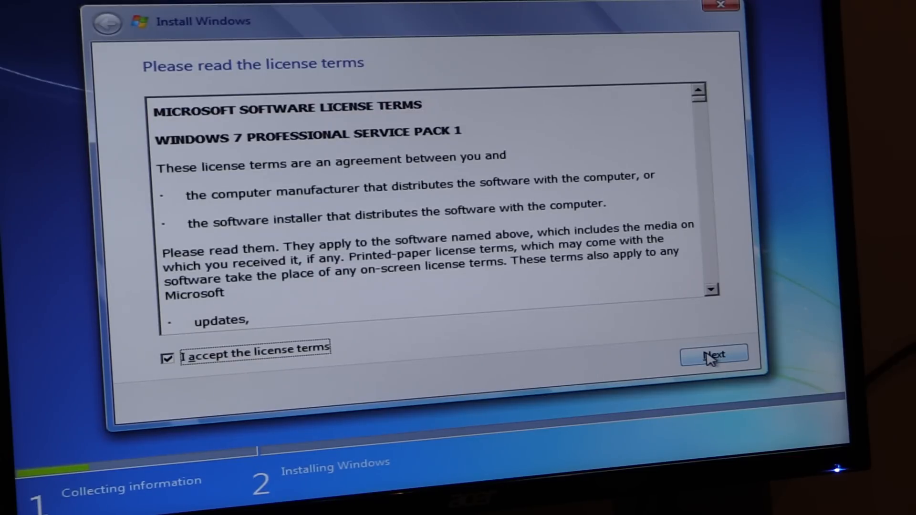
click(713, 356)
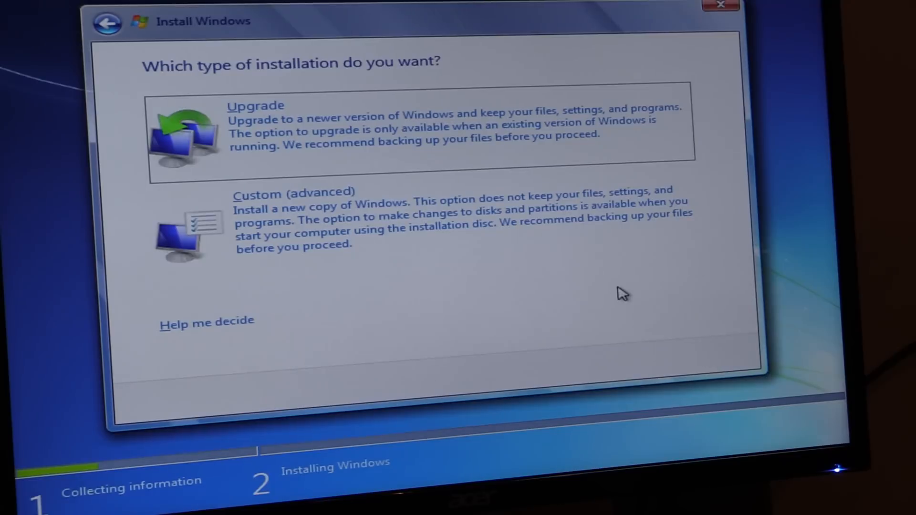
click(286, 216)
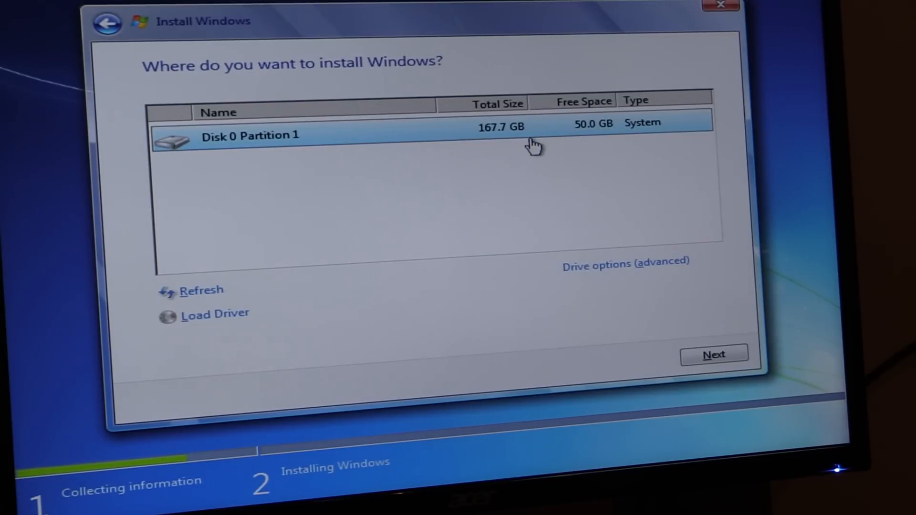
mouse_move(501, 137)
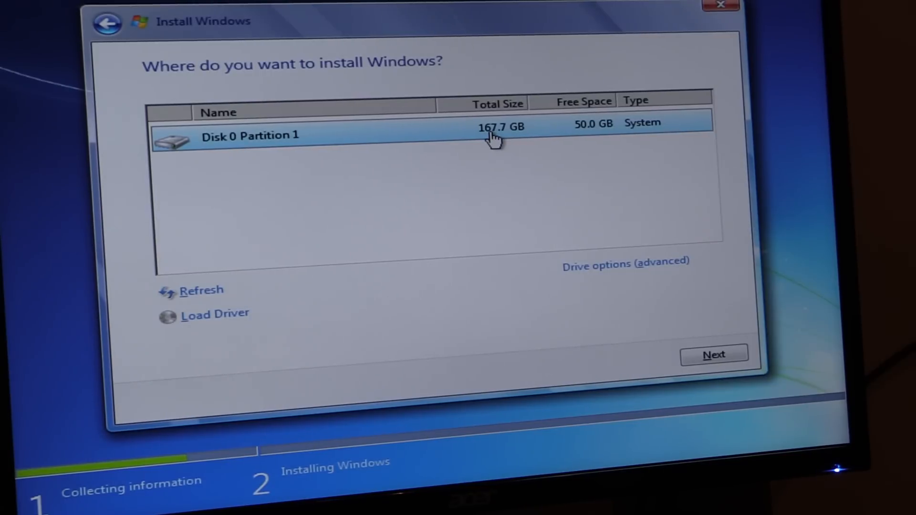
mouse_move(455, 229)
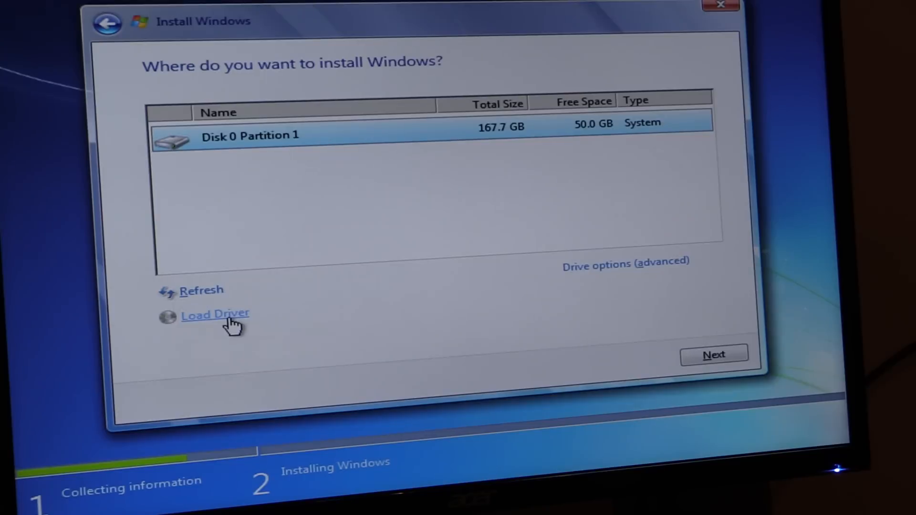
click(215, 314)
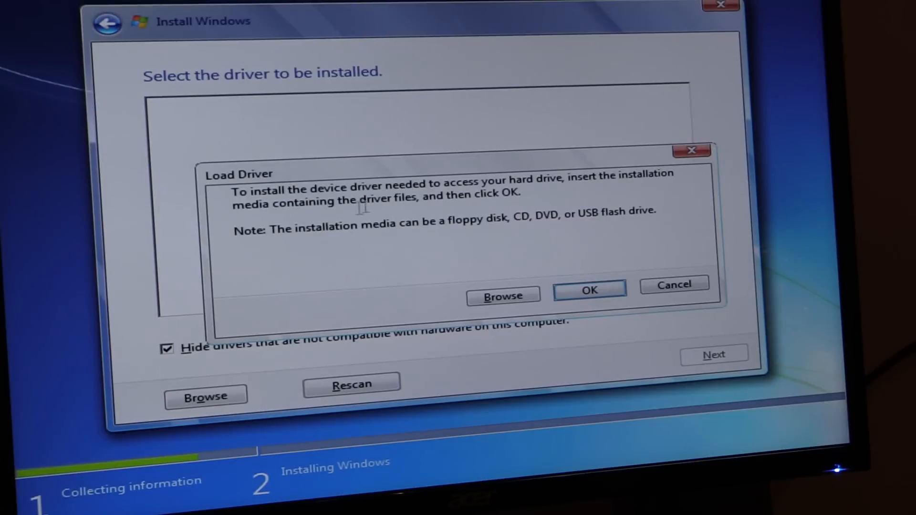
Load the Intel Solid-State Drive driver from C:\Intel Windows NVMe driver\Driver64
click(503, 295)
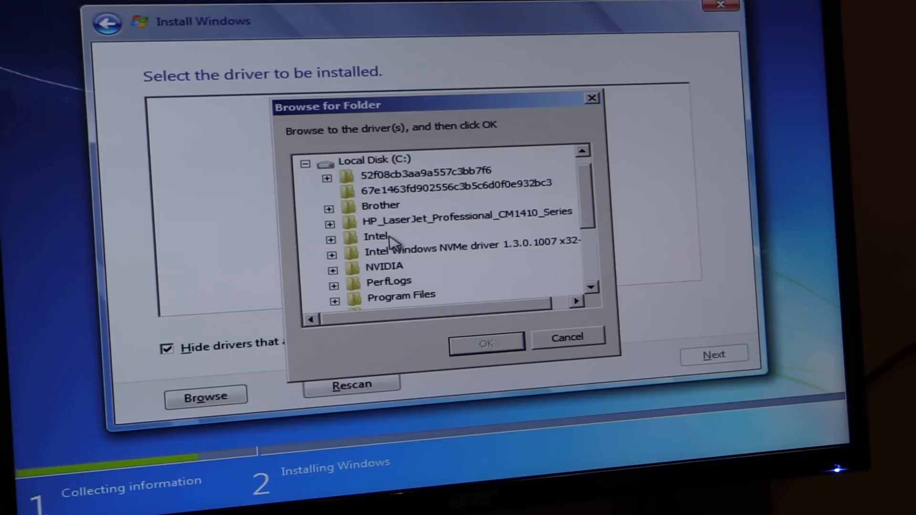
click(376, 236)
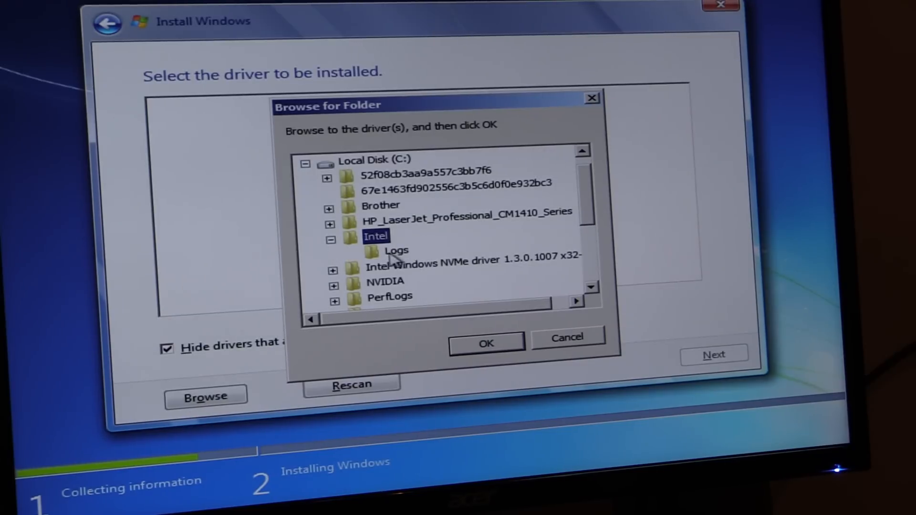
click(332, 270)
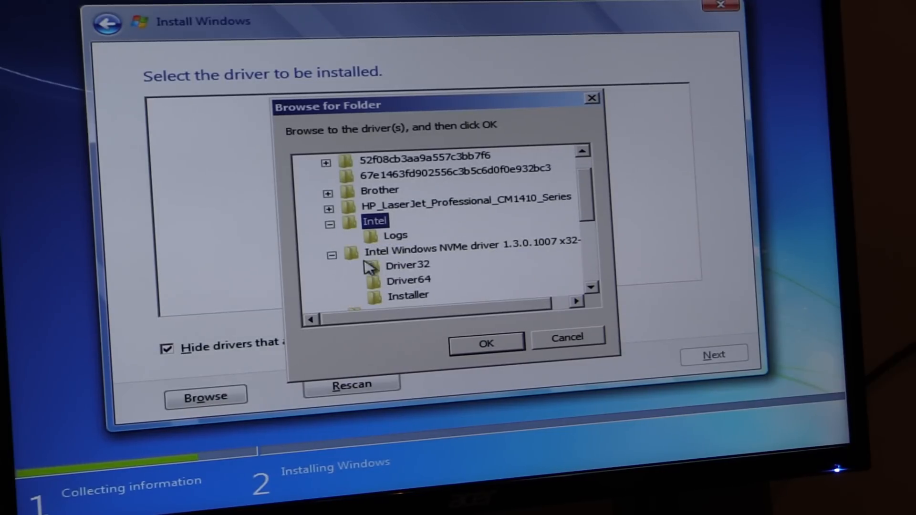
click(408, 281)
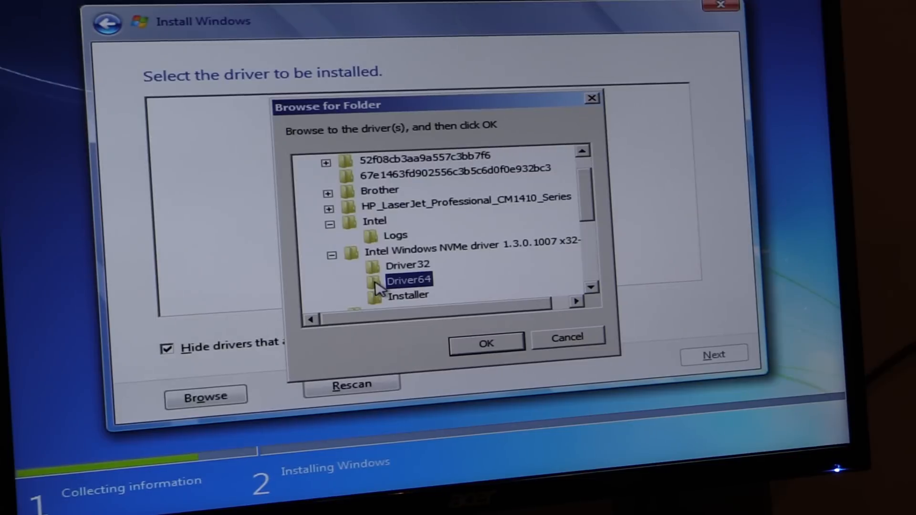
click(485, 343)
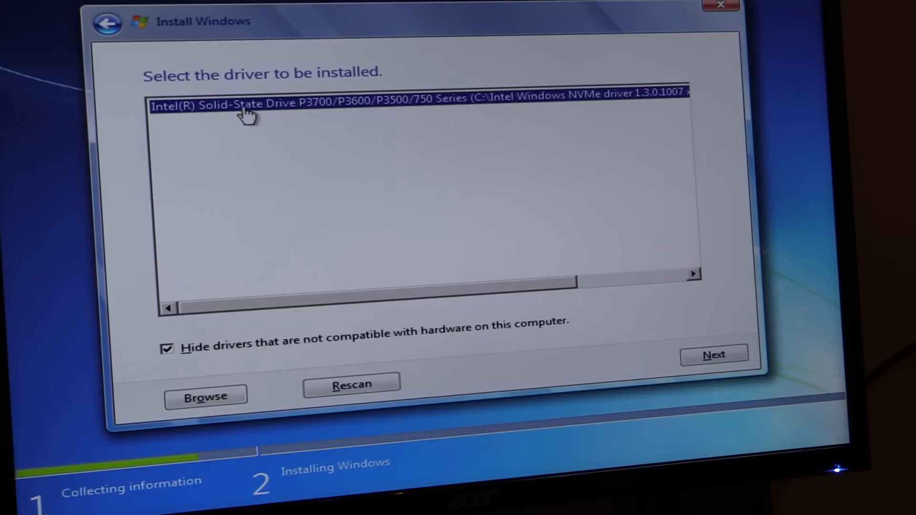
mouse_move(360, 111)
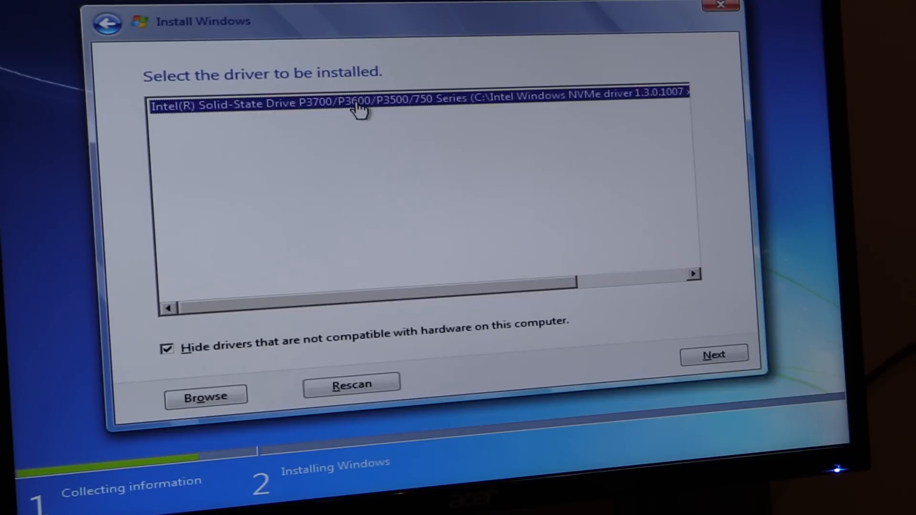
mouse_move(422, 108)
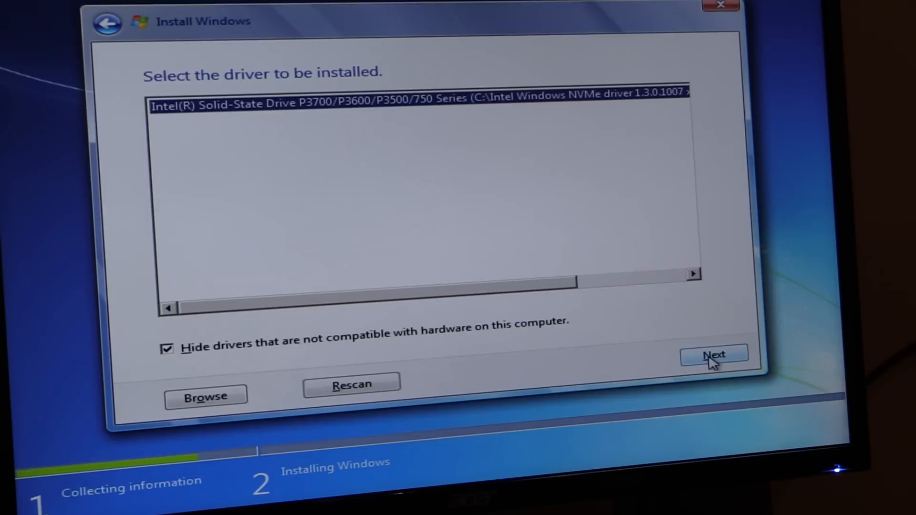
click(714, 356)
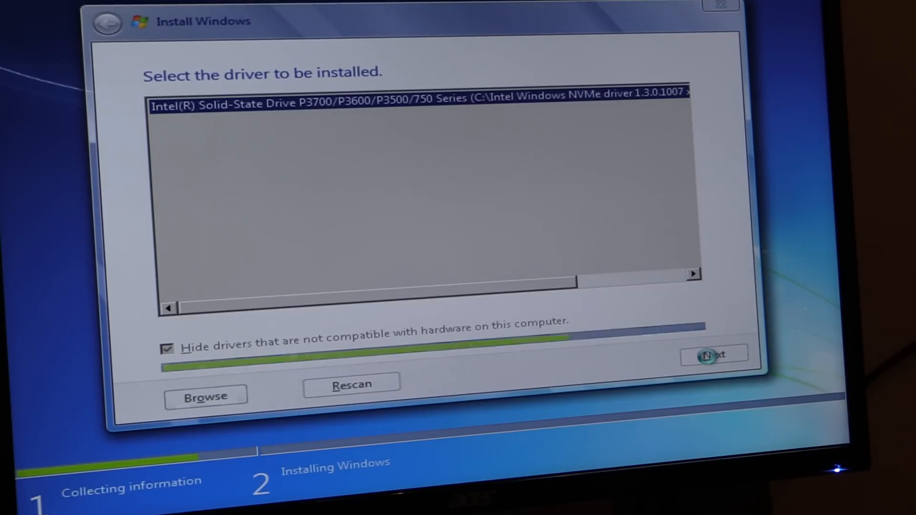
click(713, 354)
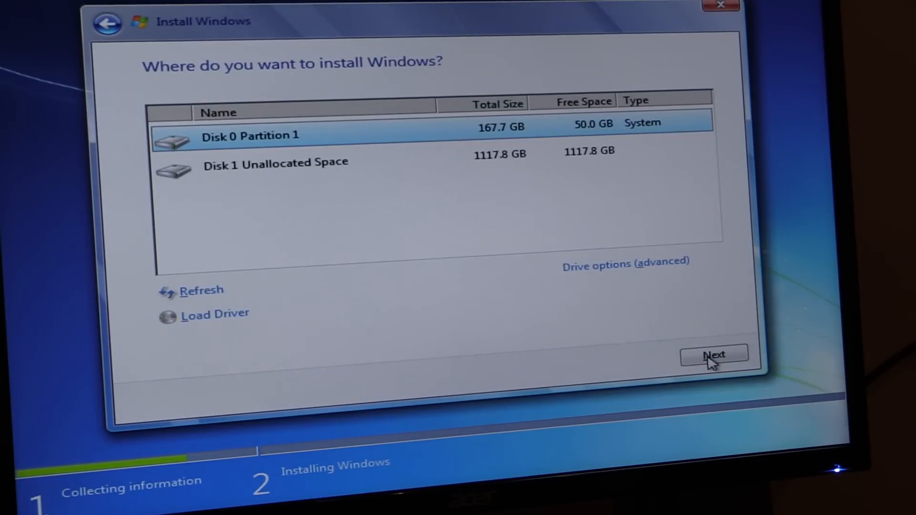
Select Disk 1's 1117.8 GB unallocated space as the install location and begin installing
click(275, 162)
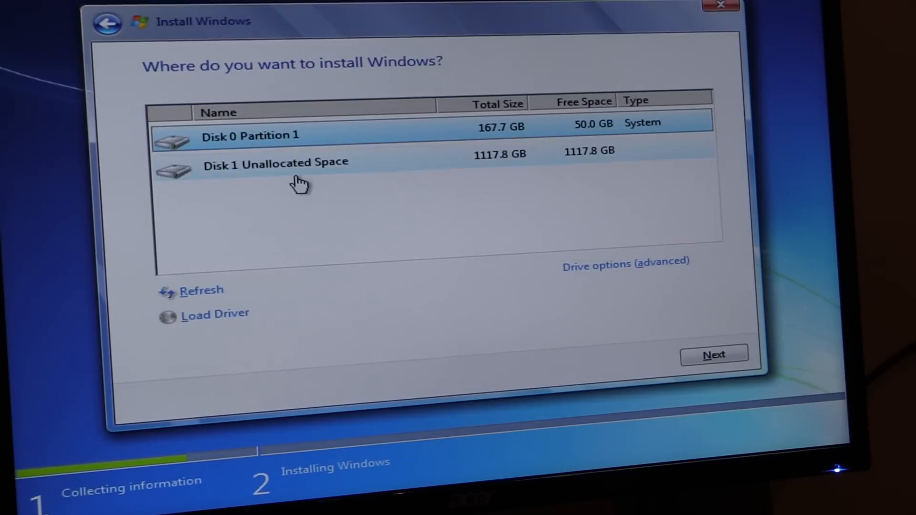
click(275, 163)
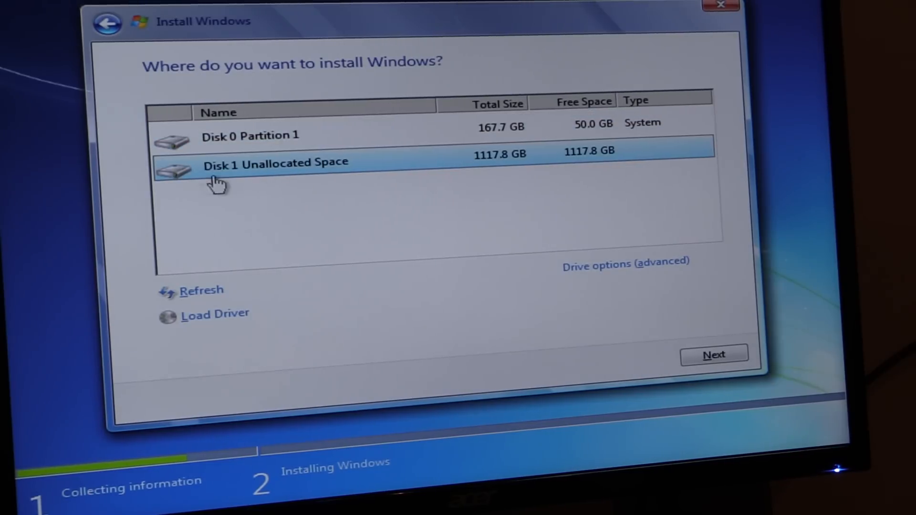
mouse_move(541, 163)
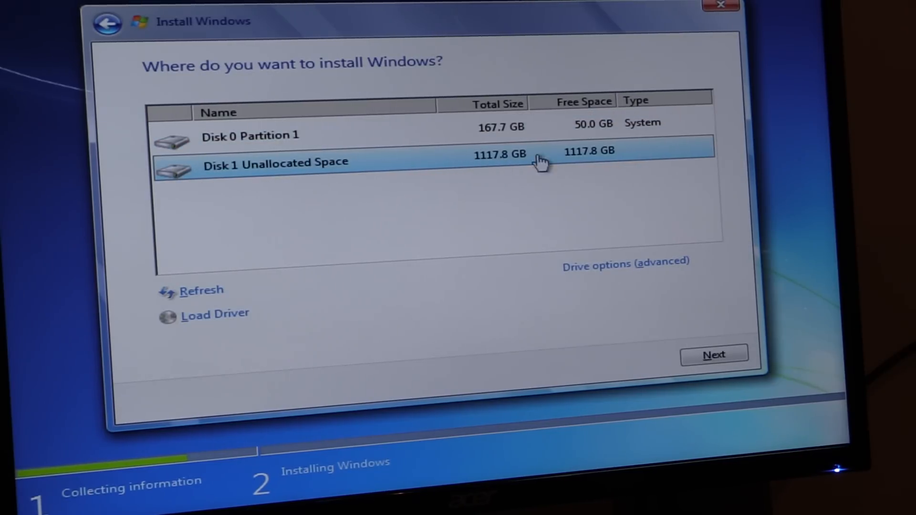
mouse_move(701, 359)
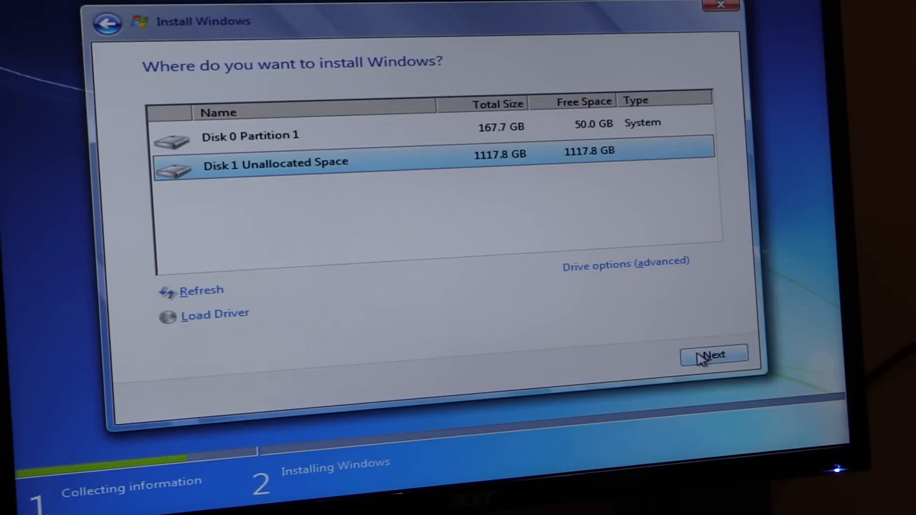
click(714, 354)
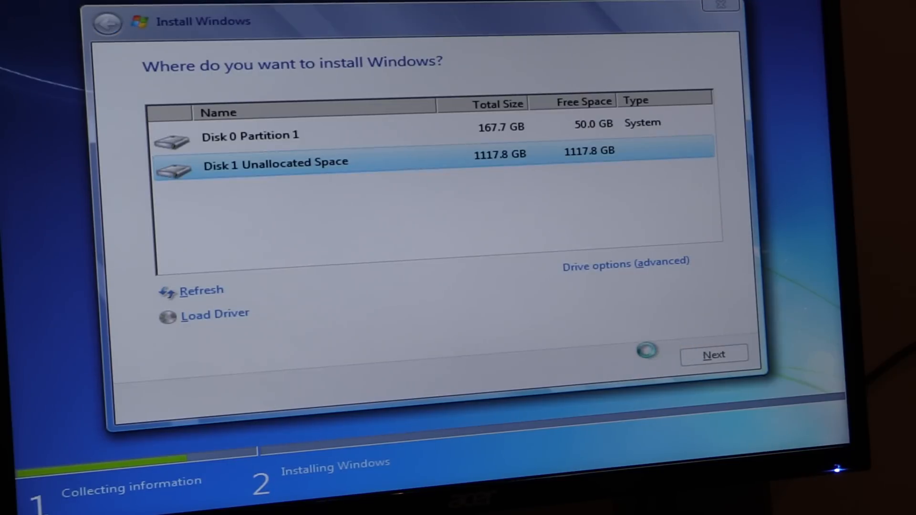
click(714, 354)
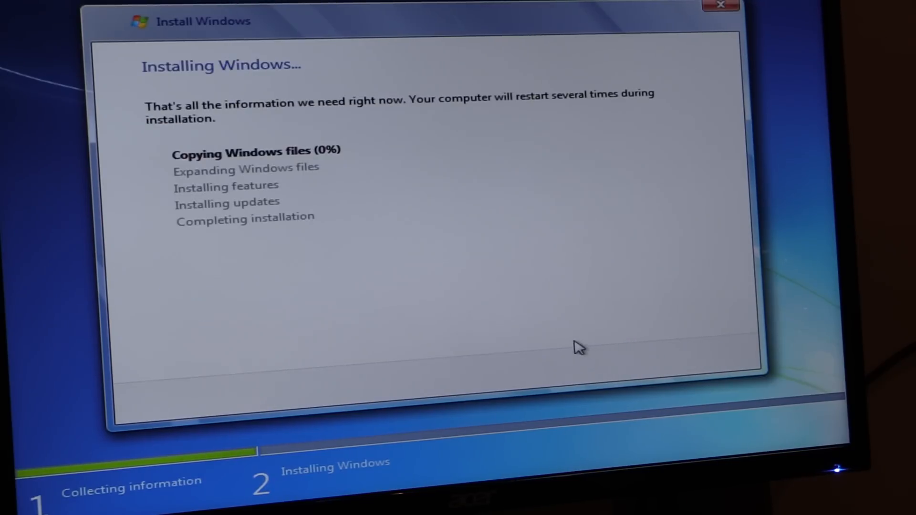